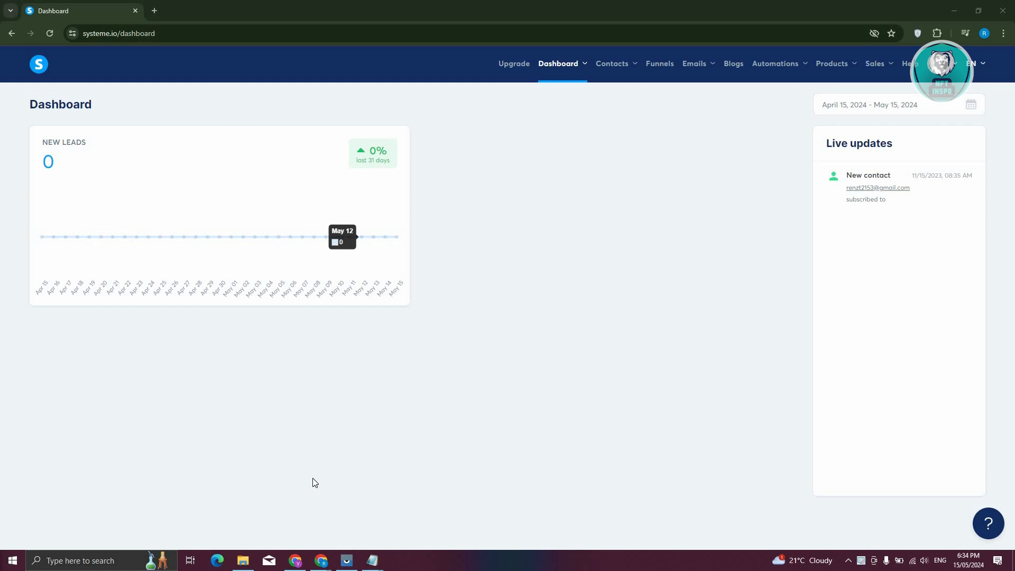
mouse_move(717, 87)
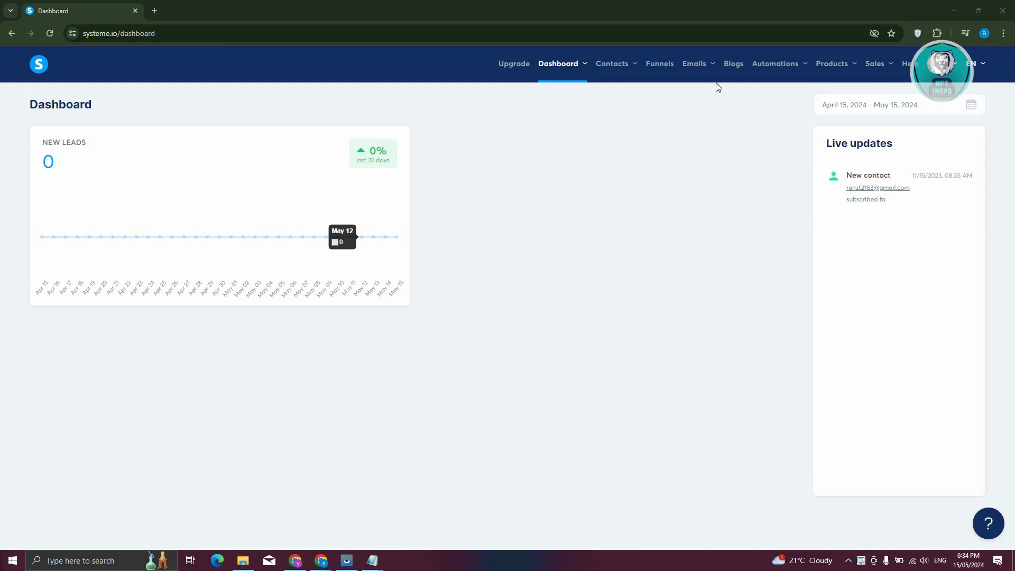
Go to the Blogs overview from the dashboard's top navigation
left_click(733, 63)
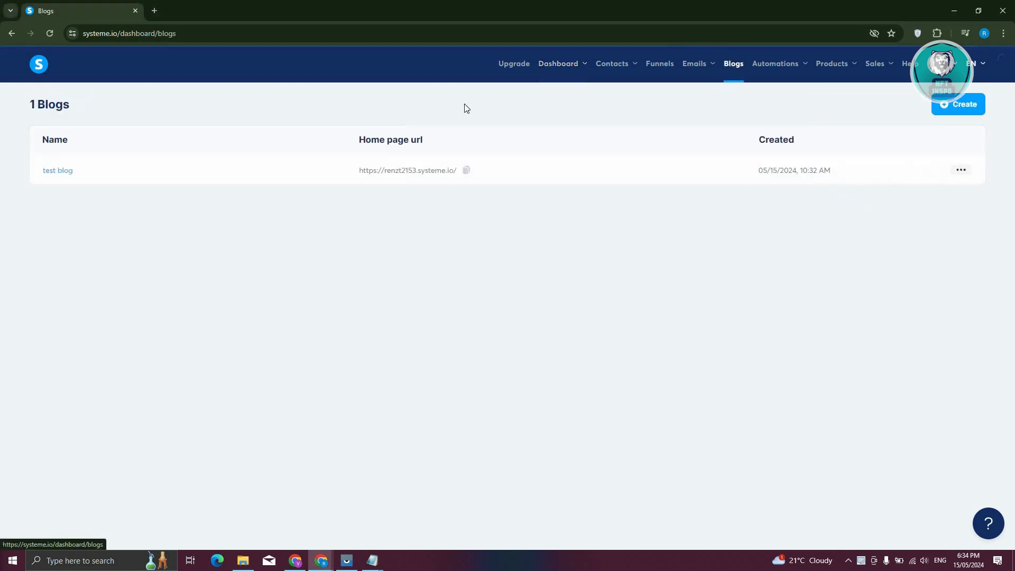
mouse_move(120, 170)
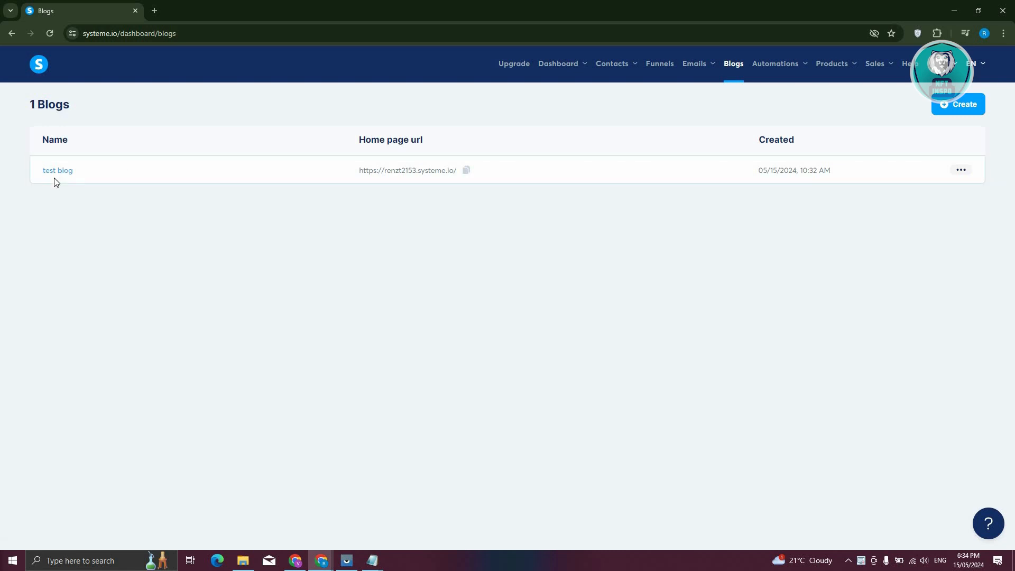
mouse_move(65, 188)
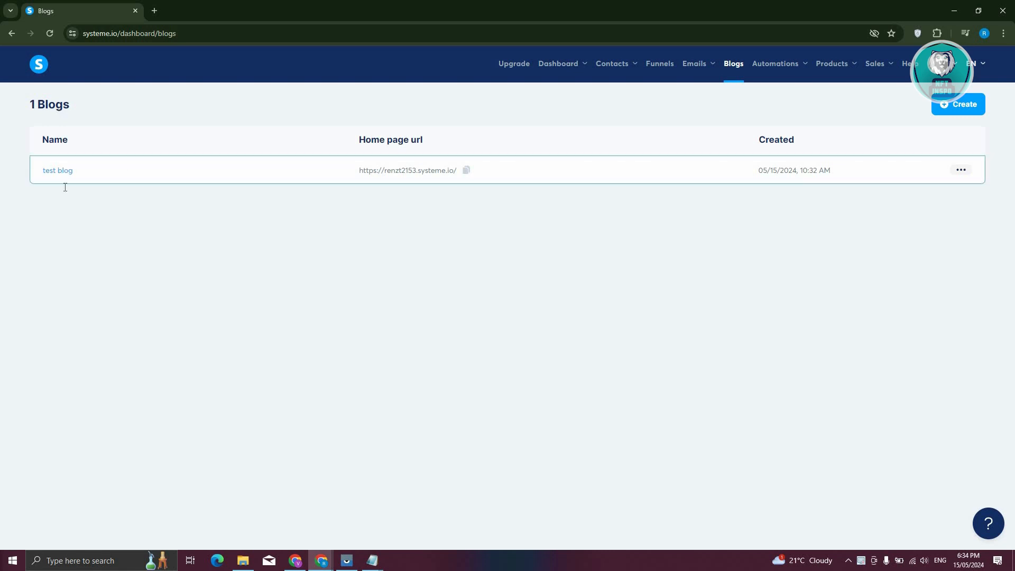
Open the test blog's posts and start editing the 'Top places in China' post
left_click(58, 170)
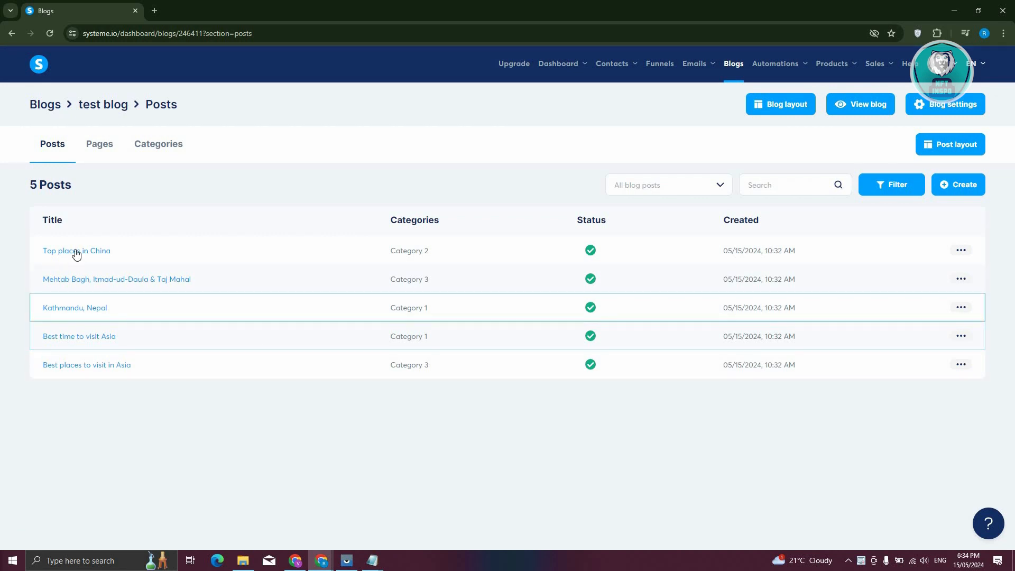
mouse_move(80, 336)
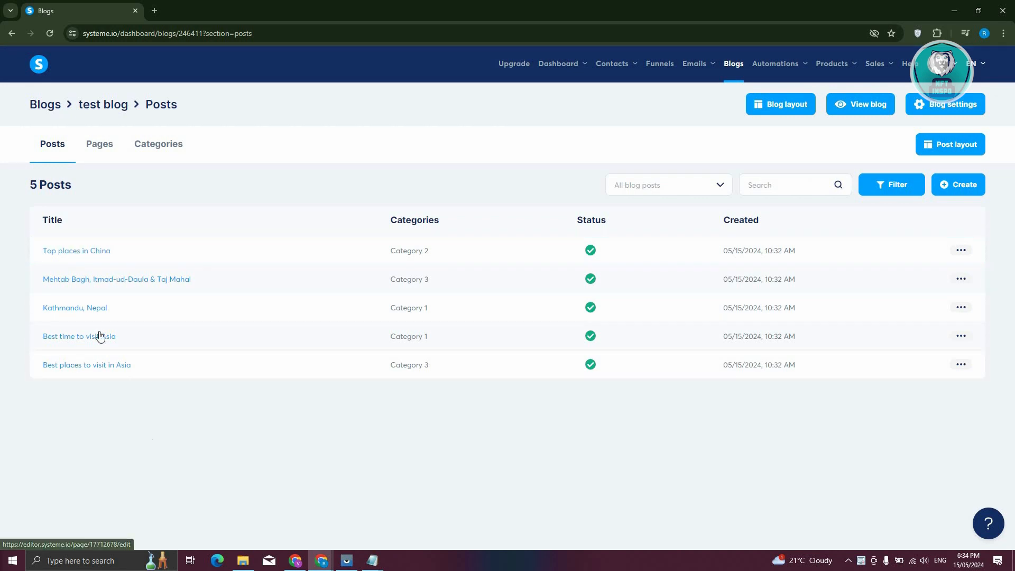
left_click(76, 251)
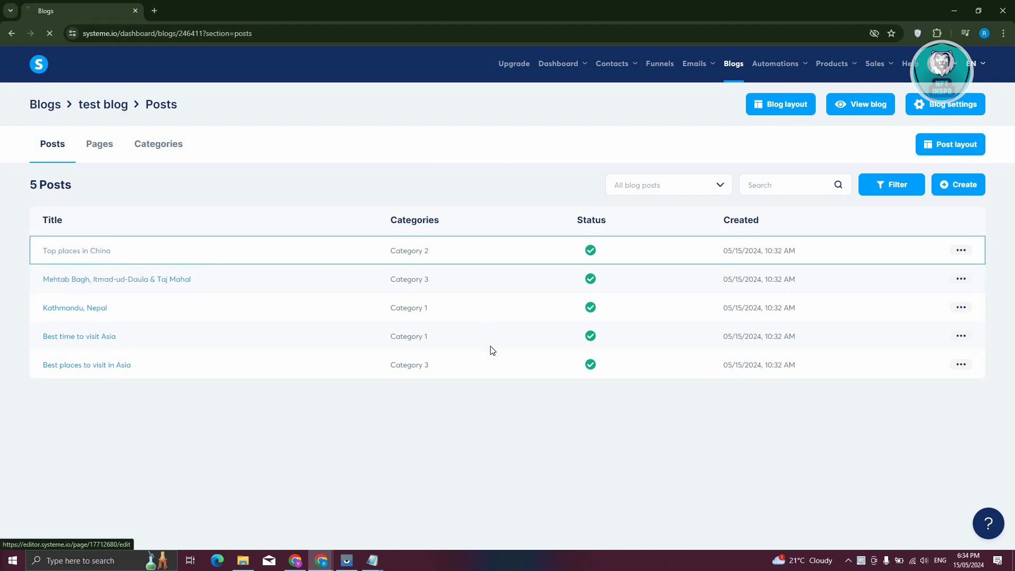
left_click(76, 250)
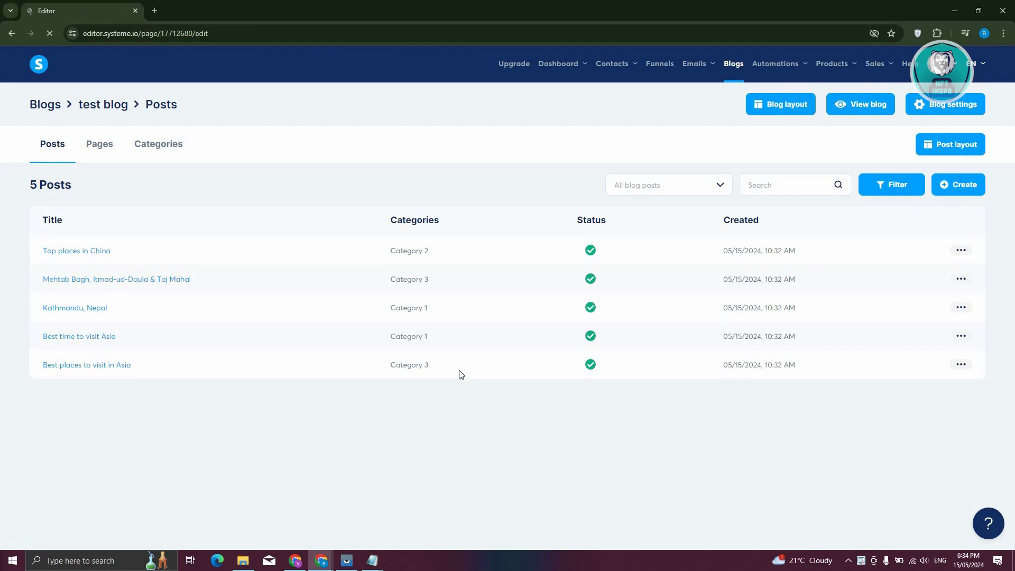
Place a Carousel element below the last paragraph of the 'Top places in China' post
left_click(779, 104)
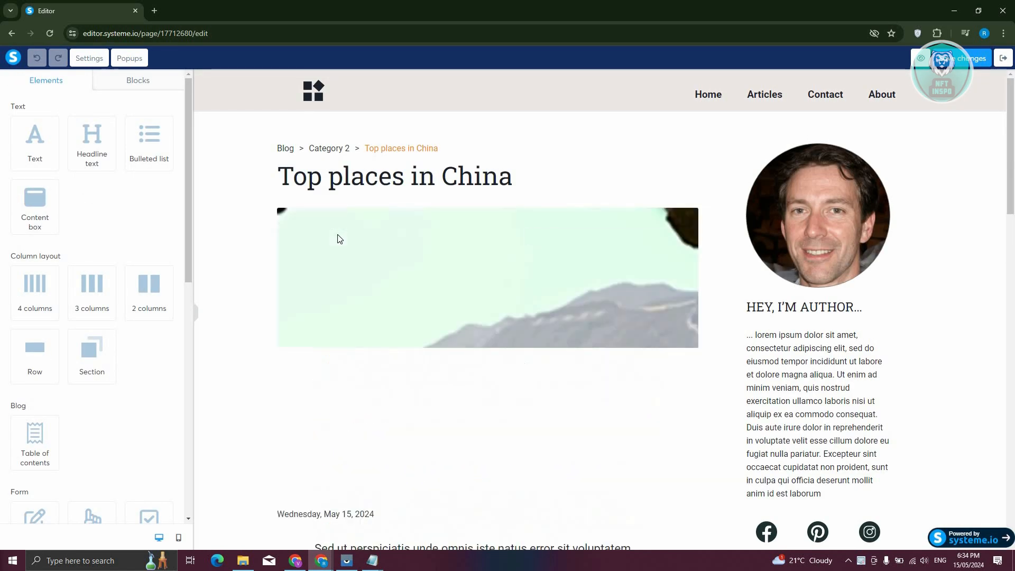
scroll("down", 3)
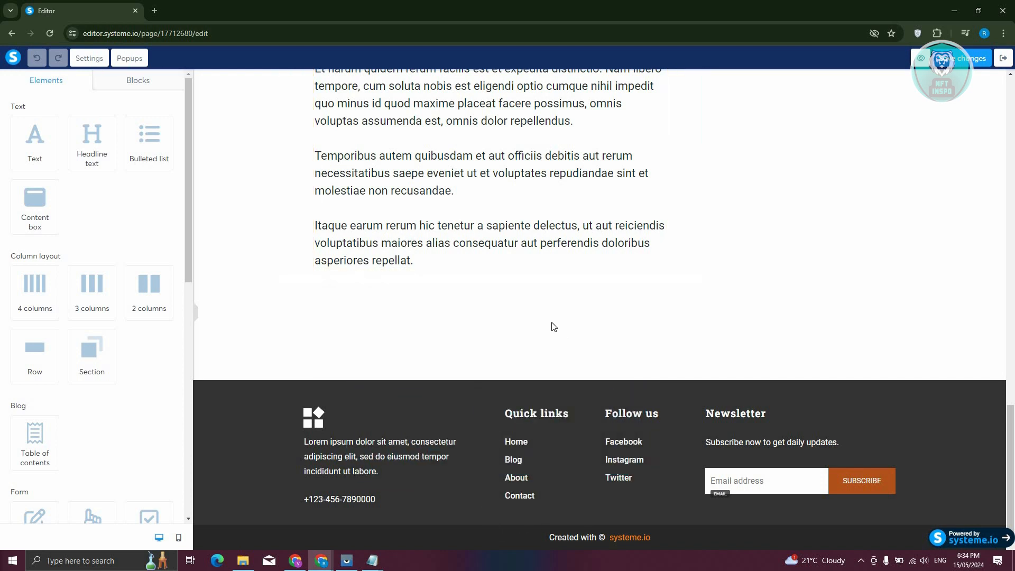
mouse_move(111, 241)
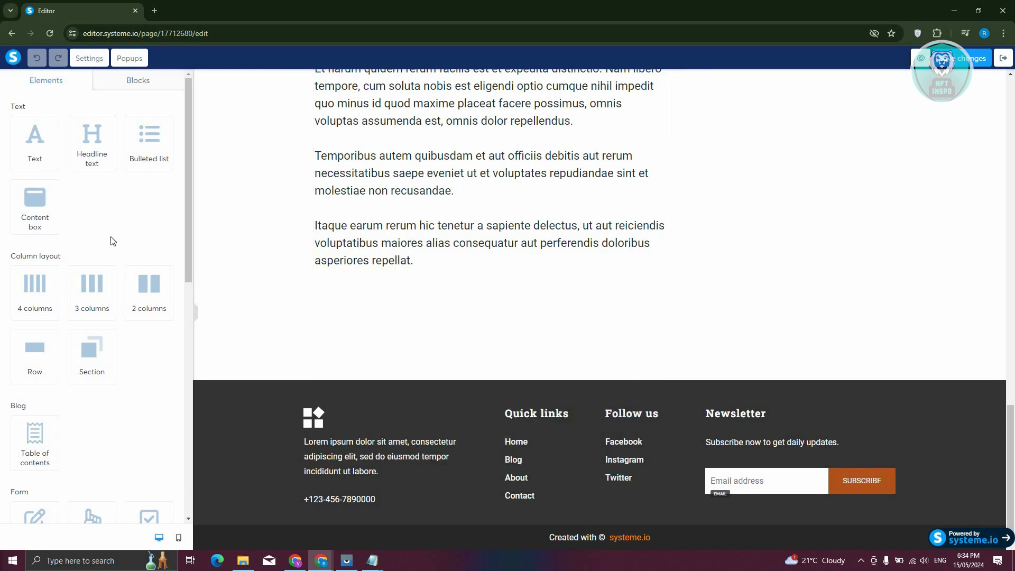
mouse_move(118, 317)
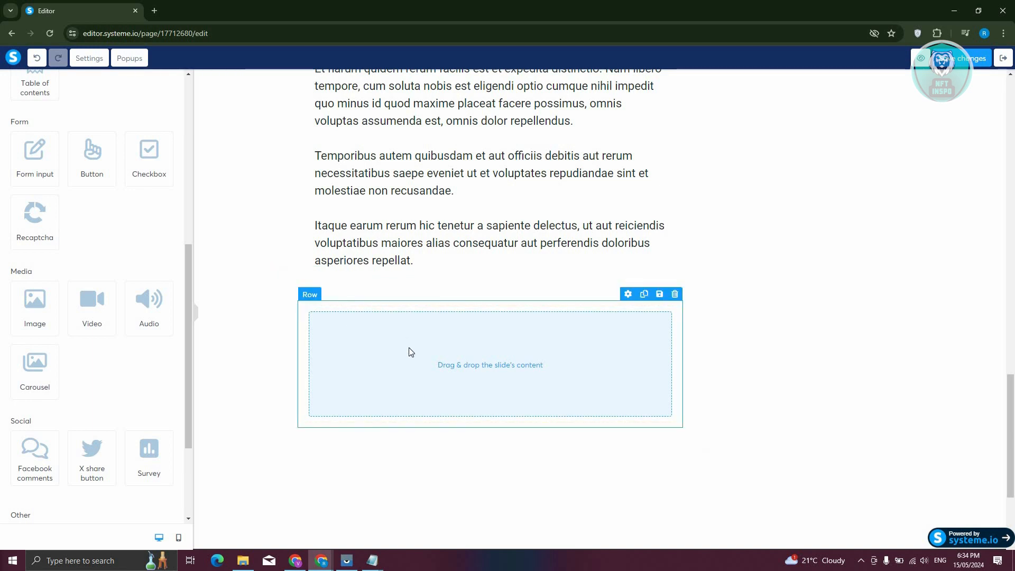
Add Slide #2 and Slide #3 so the carousel holds three slides
left_click(489, 362)
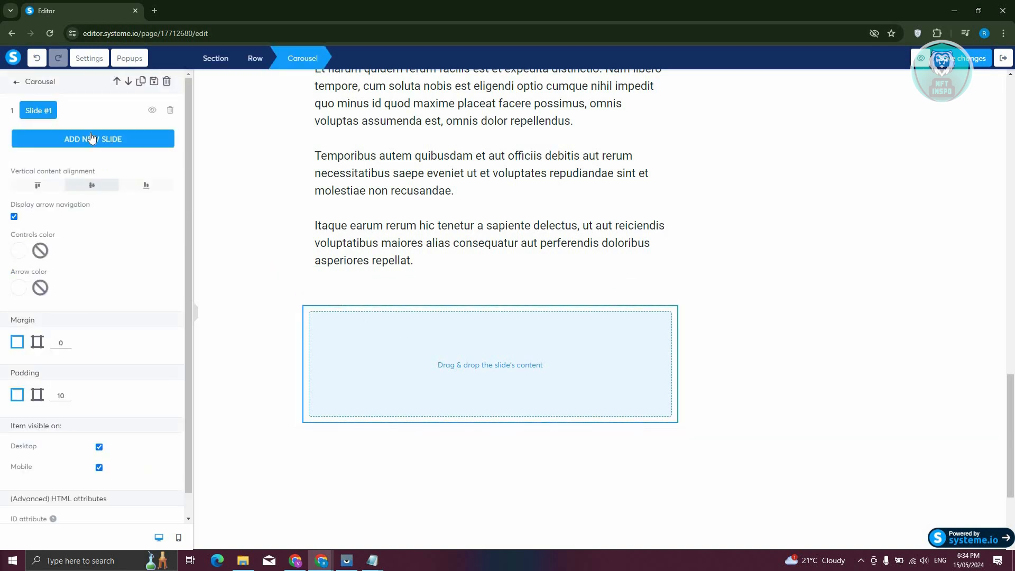
mouse_move(97, 143)
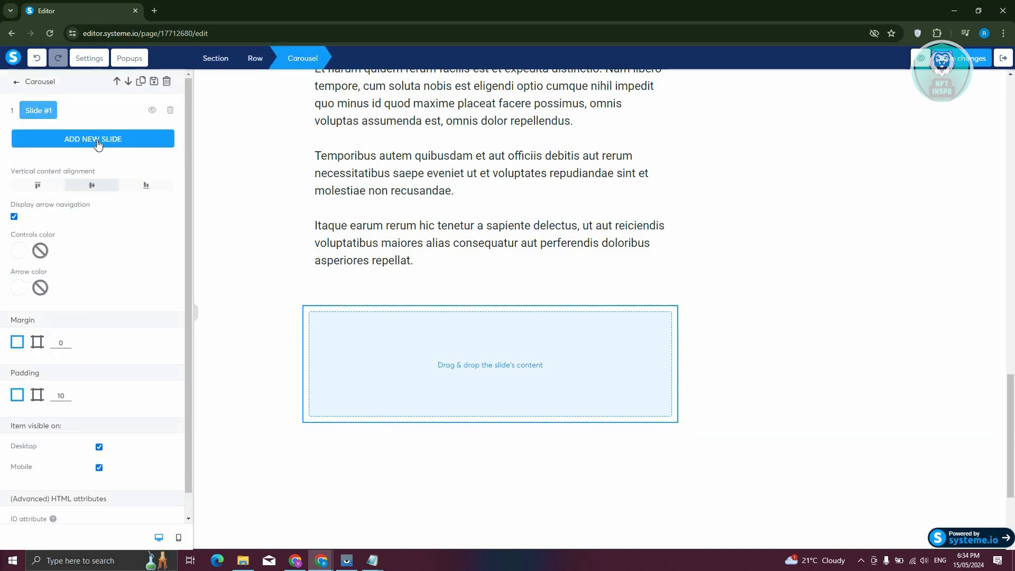
left_click(93, 138)
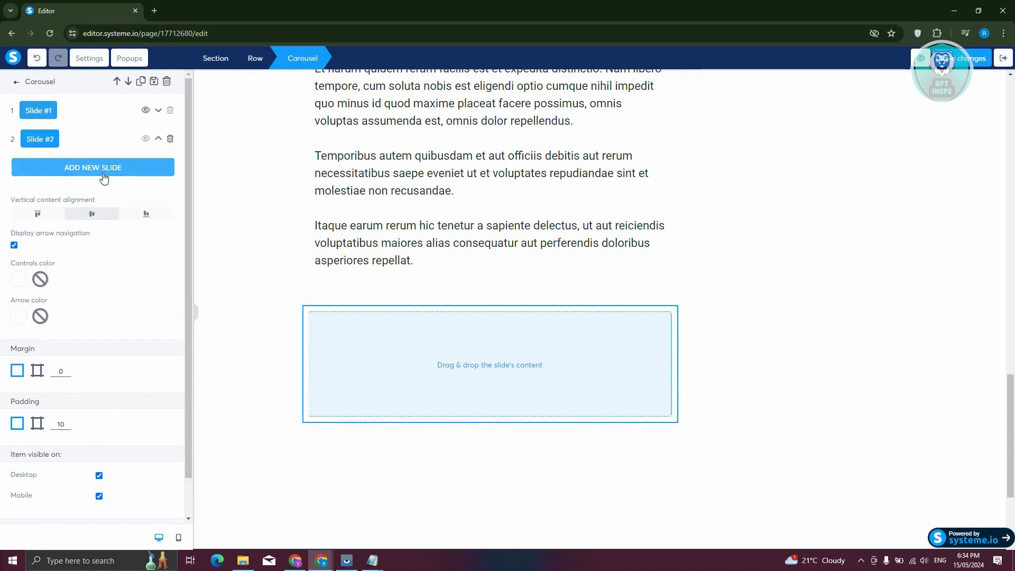
left_click(93, 167)
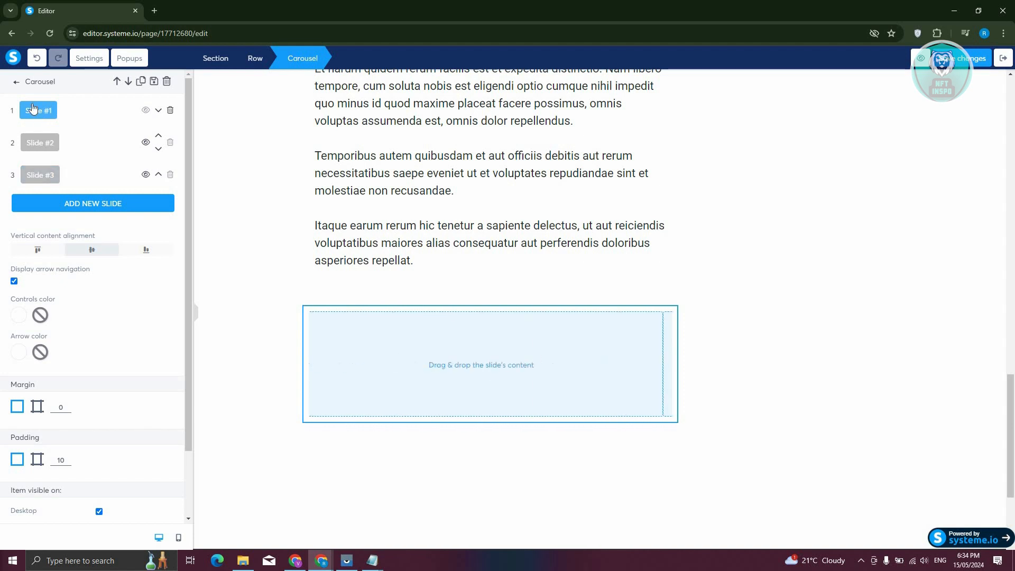
mouse_move(137, 97)
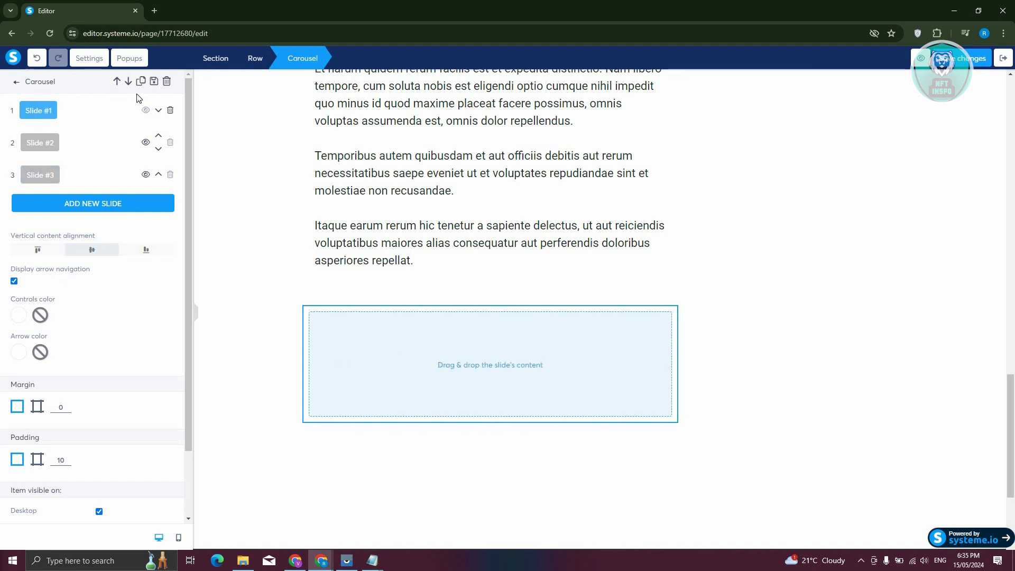
mouse_move(89, 172)
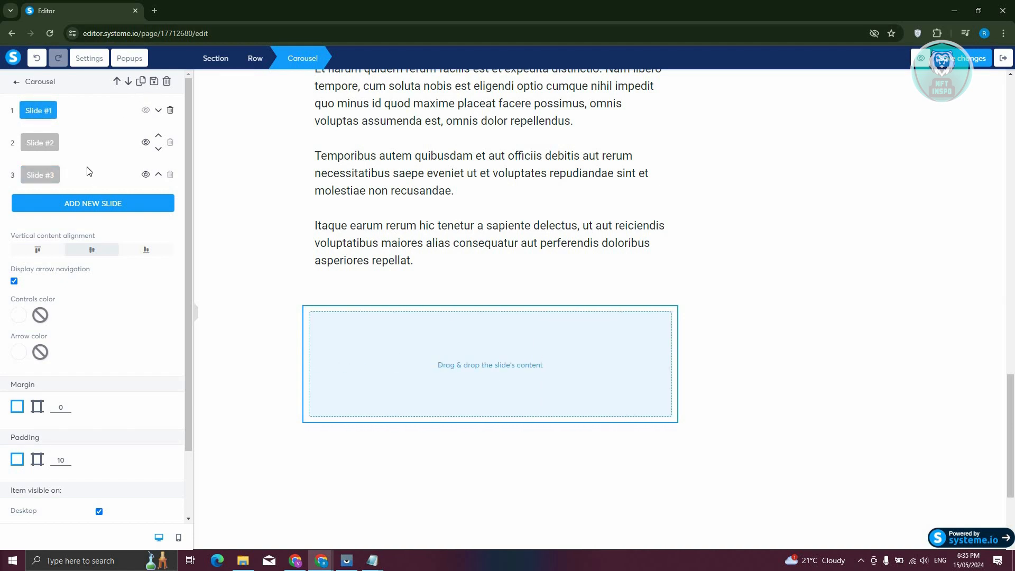
scroll("down", 3)
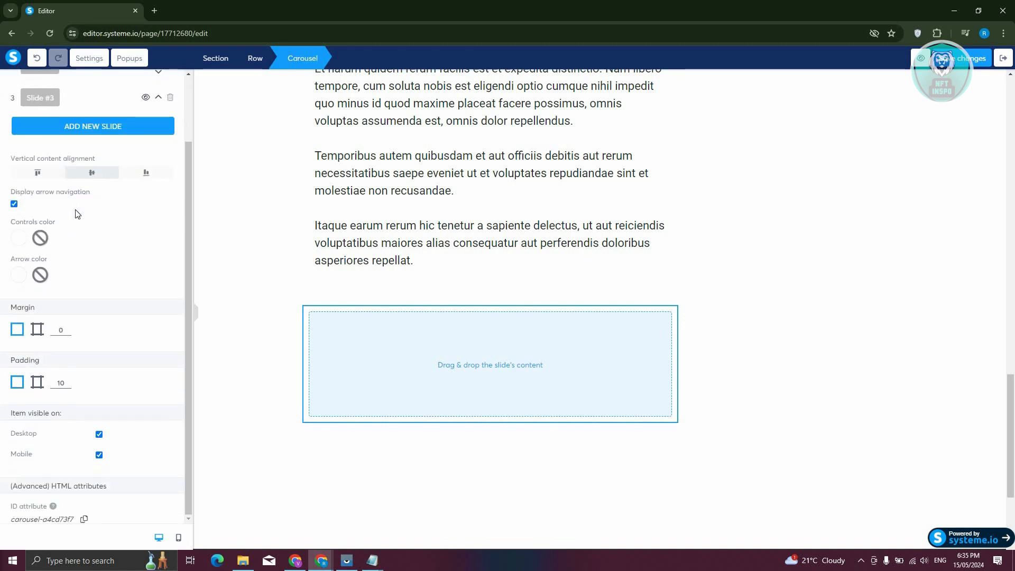